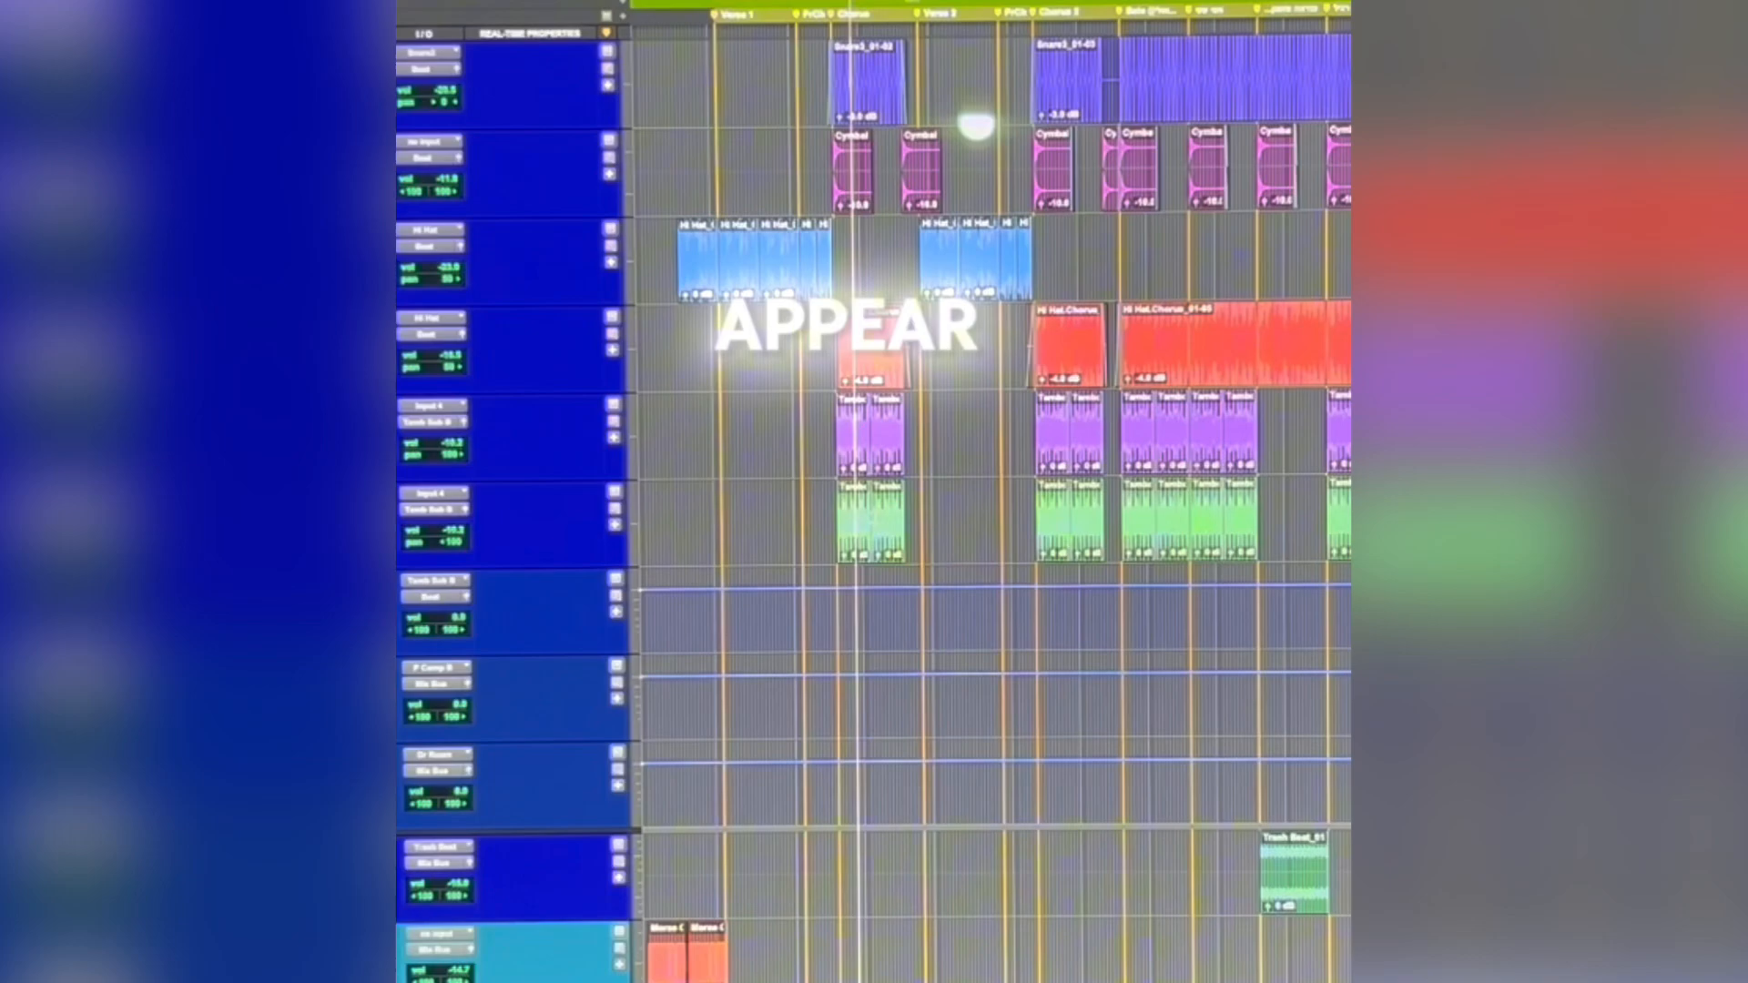
pyautogui.scroll(-3)
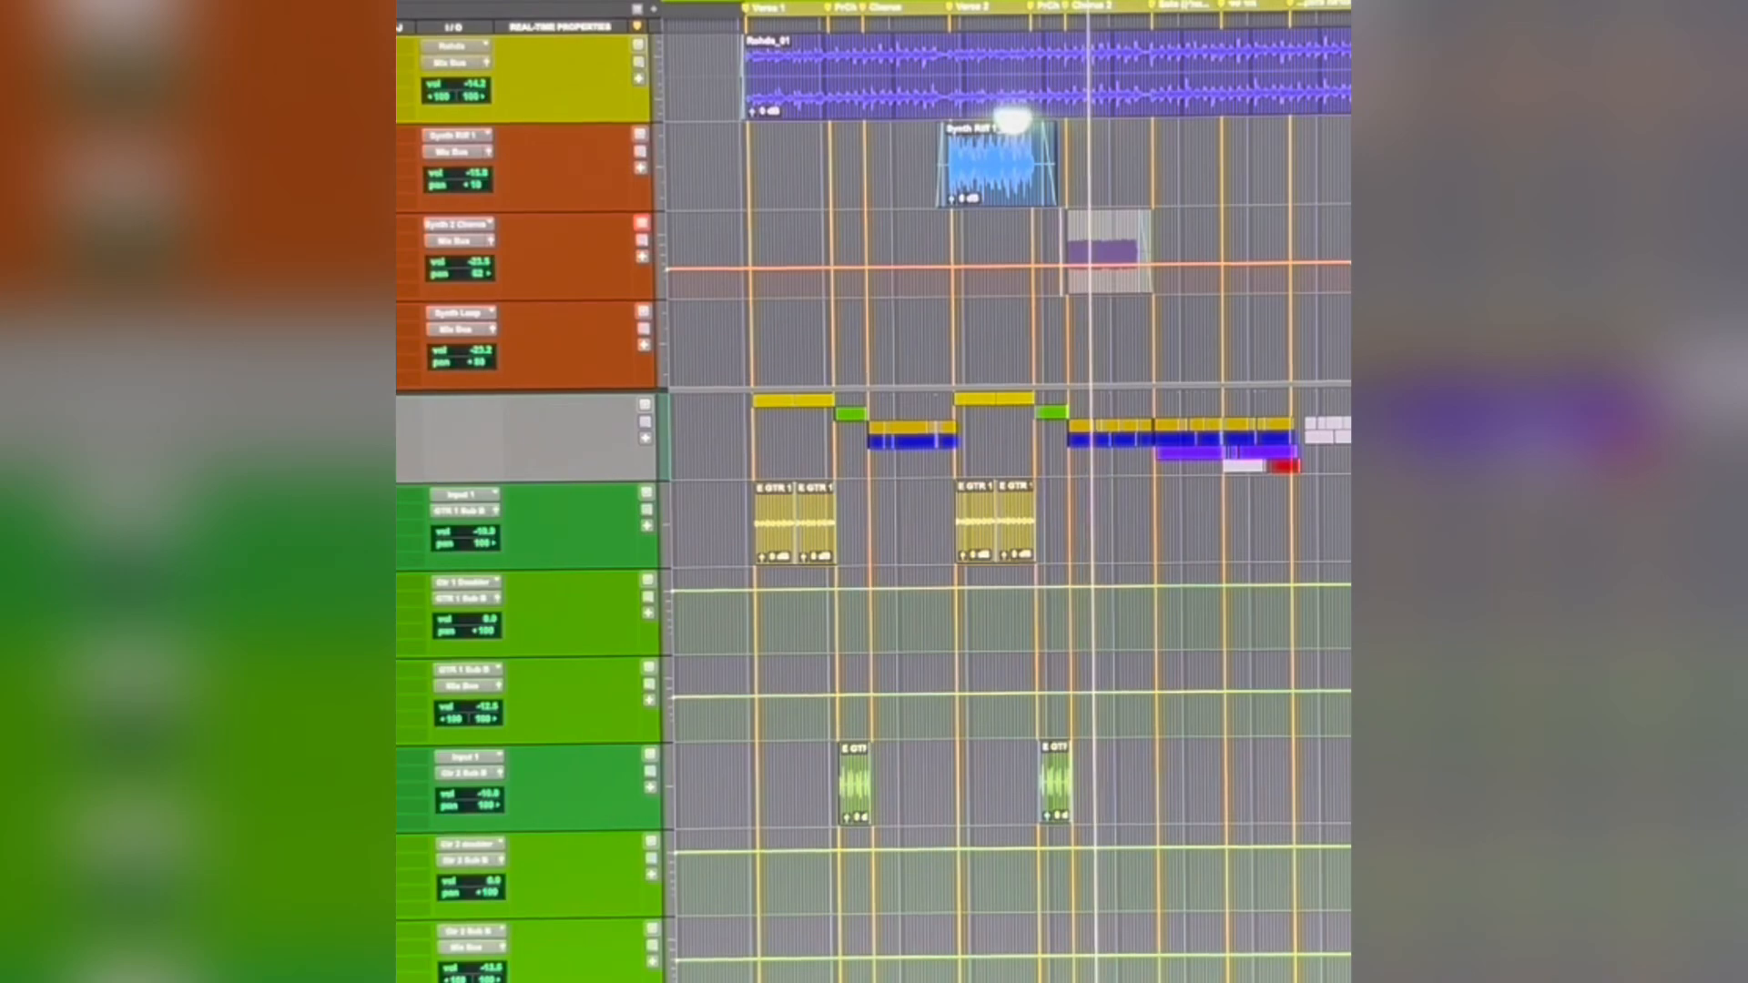
pyautogui.scroll(-3)
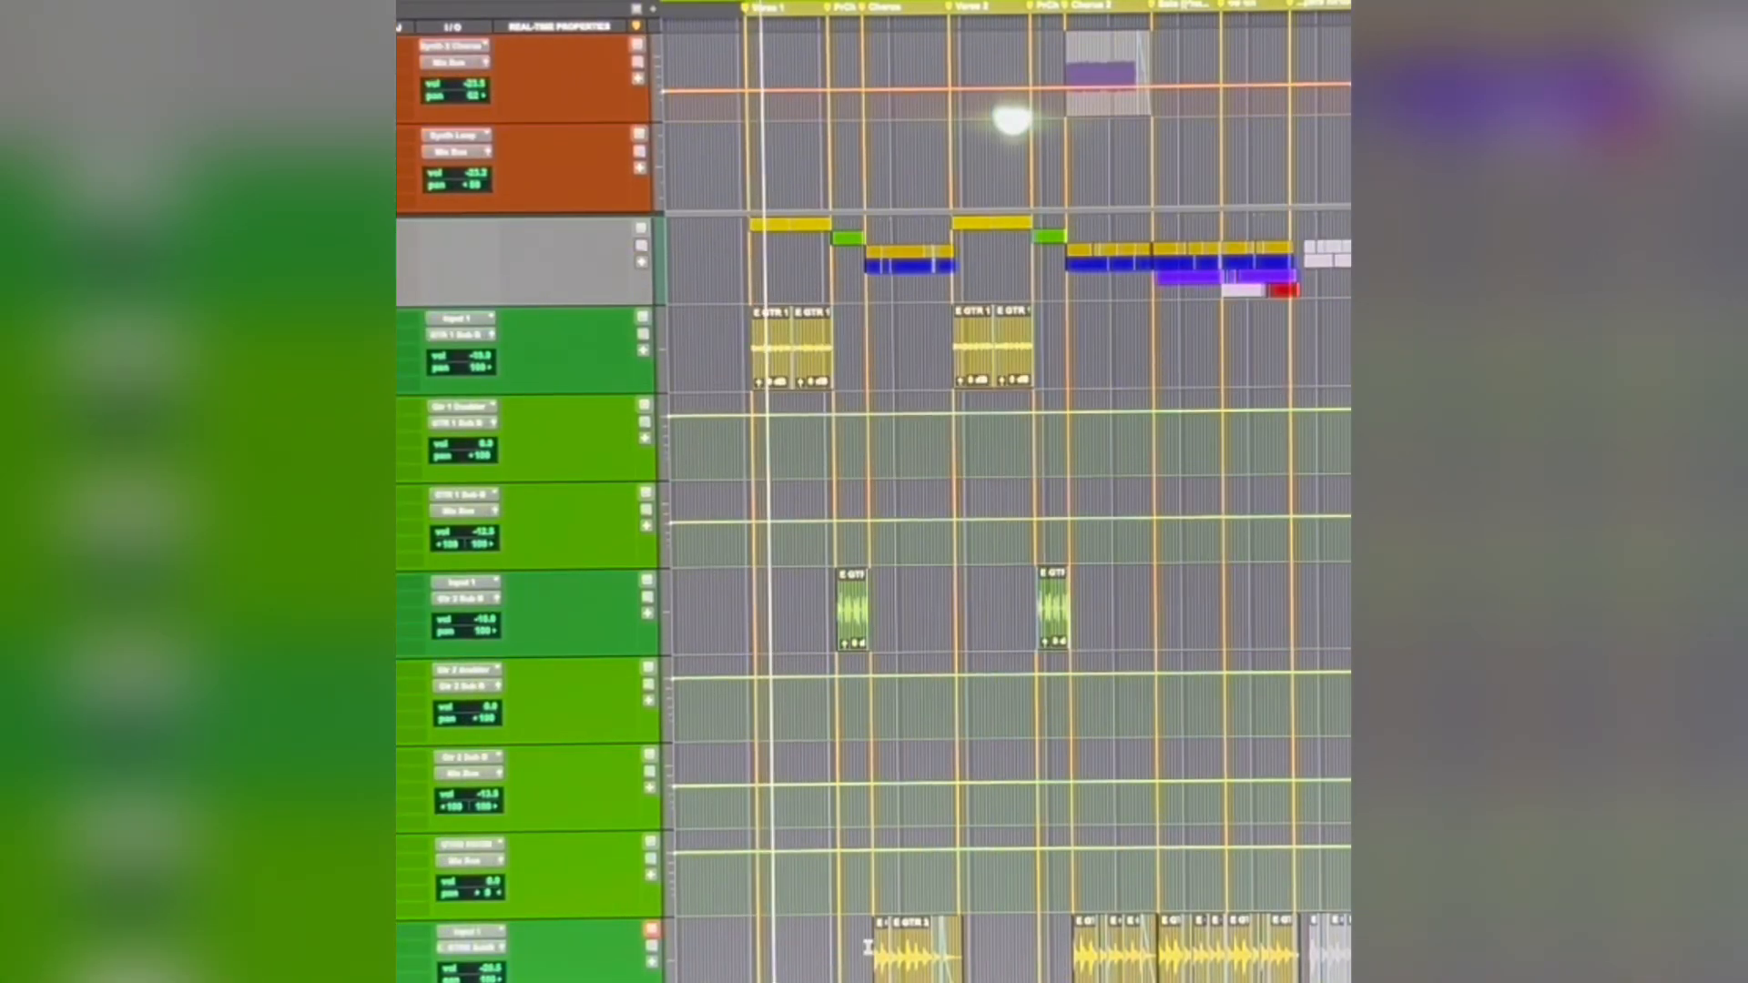